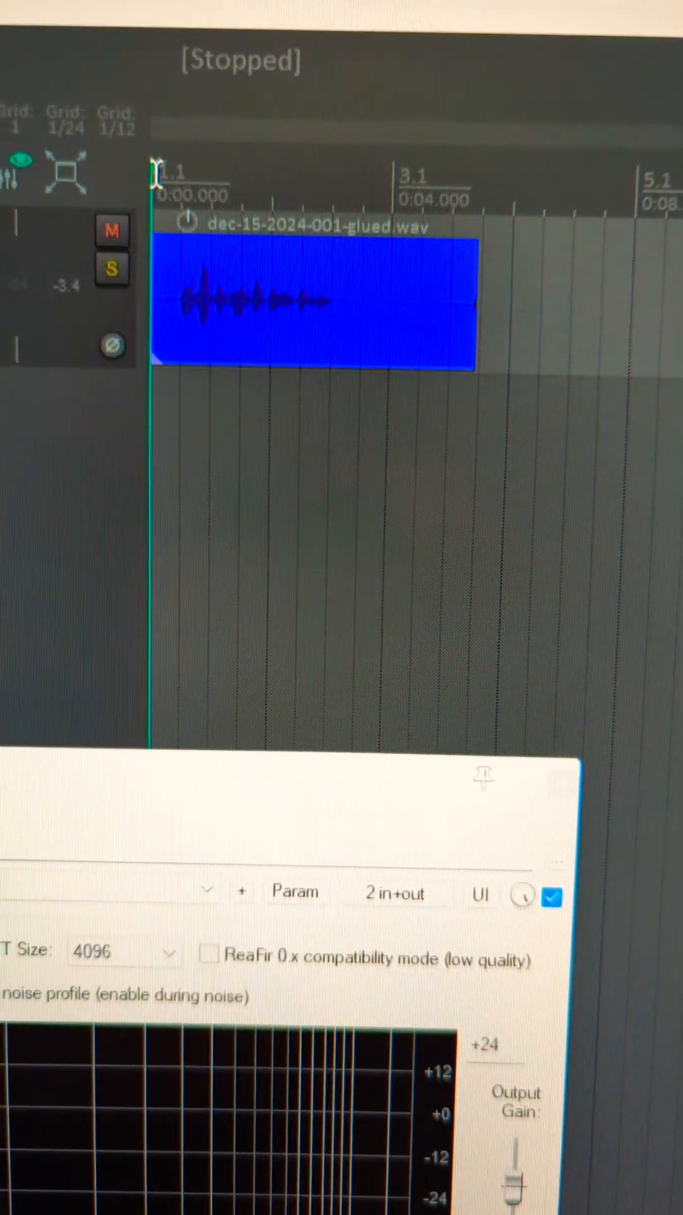
Play the noise passage, toggle ReaFir's 'Automatically build noise profile' on, then off to keep it.
key("Space")
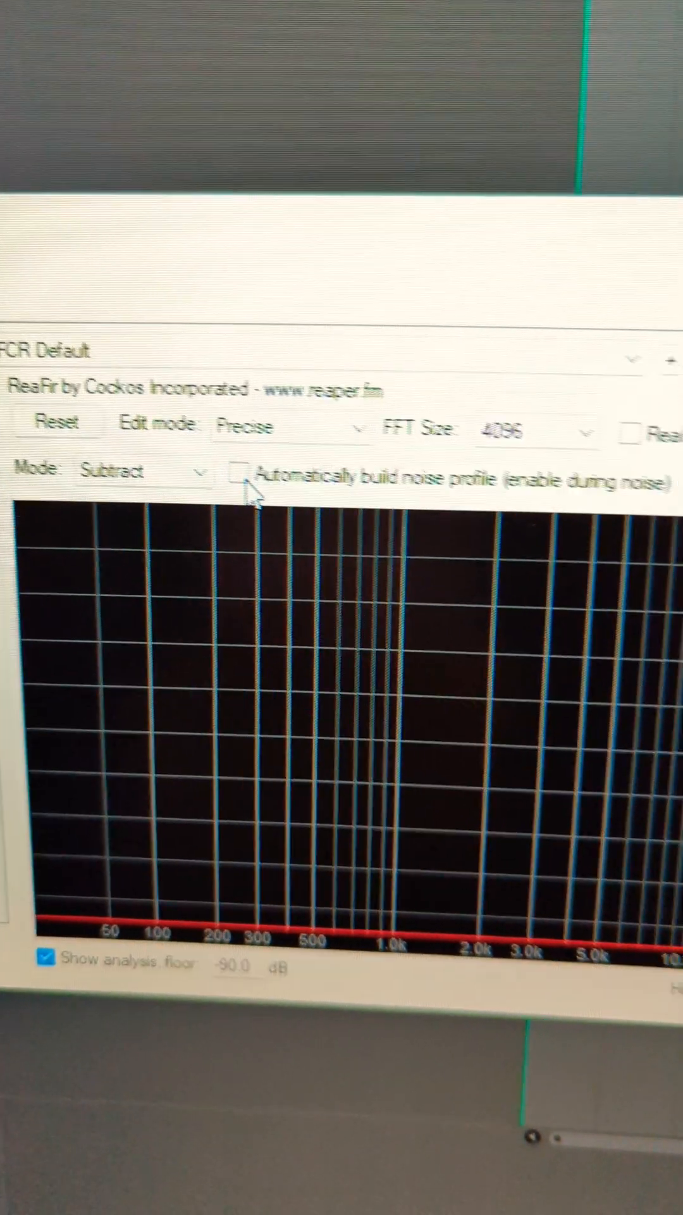
left_click(244, 477)
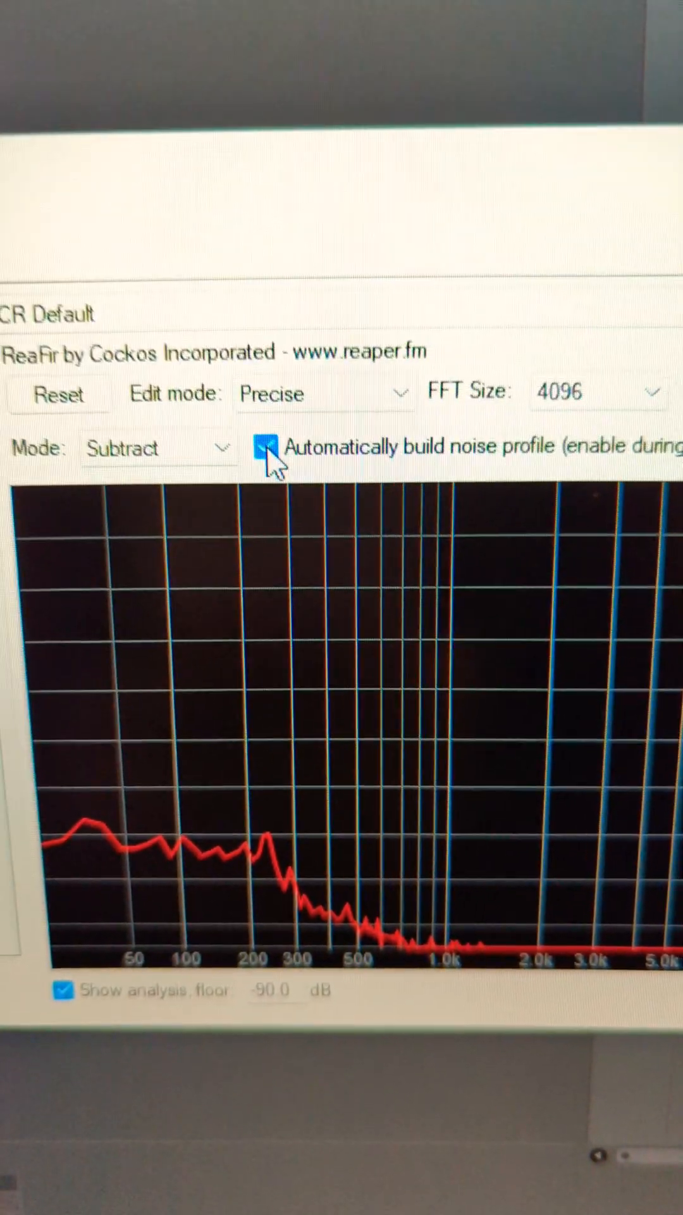
left_click(266, 446)
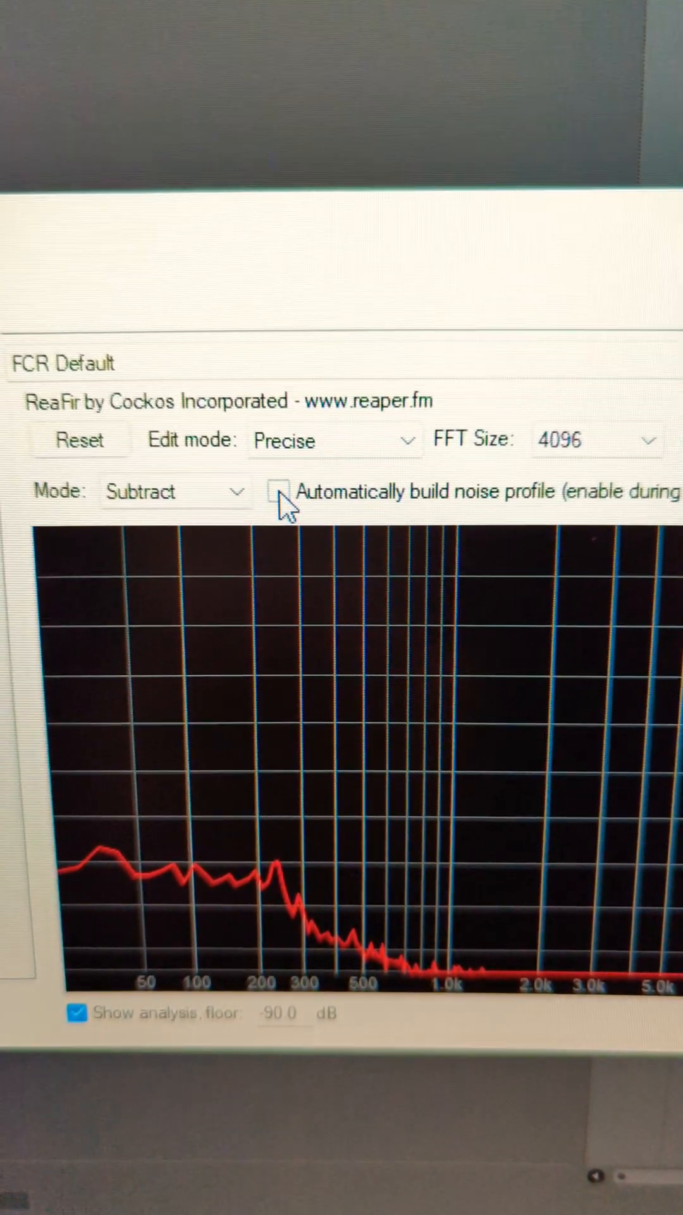